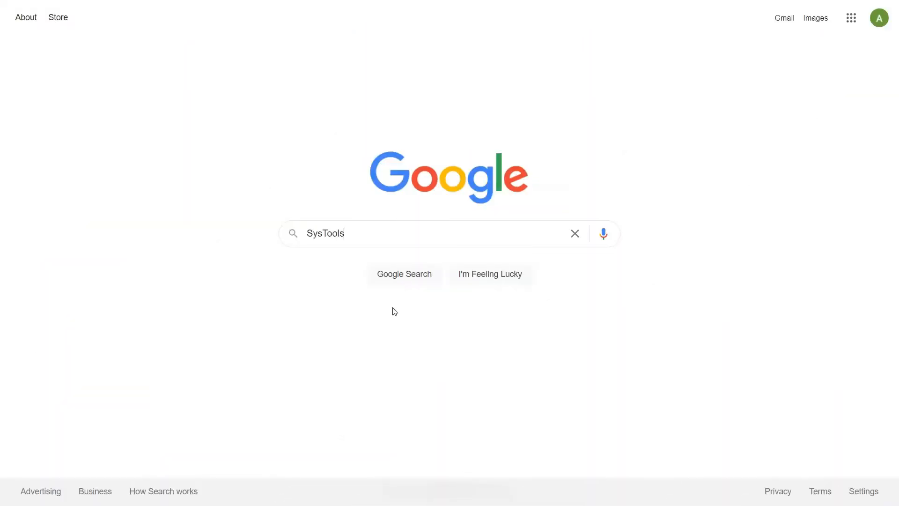
Step: Complete the query 'SysTools Image Converter' and run the Google search
type("Image Converter")
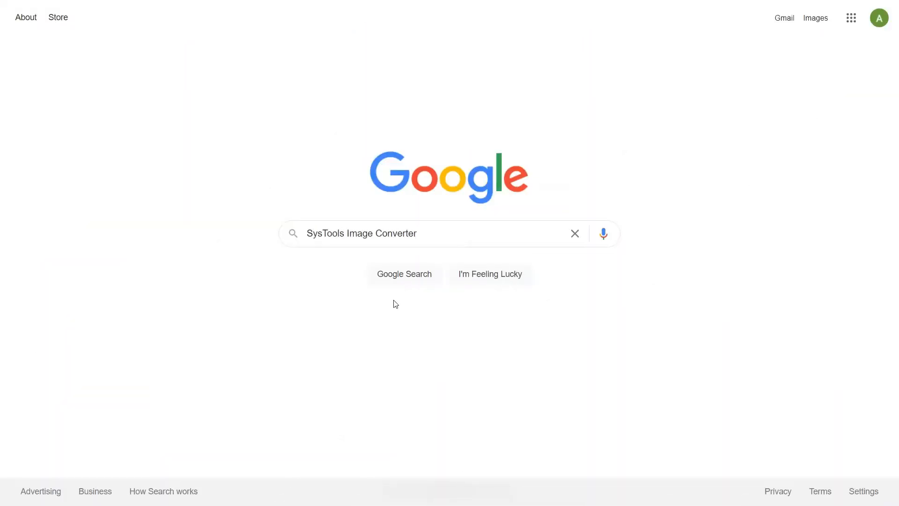
left_click(403, 274)
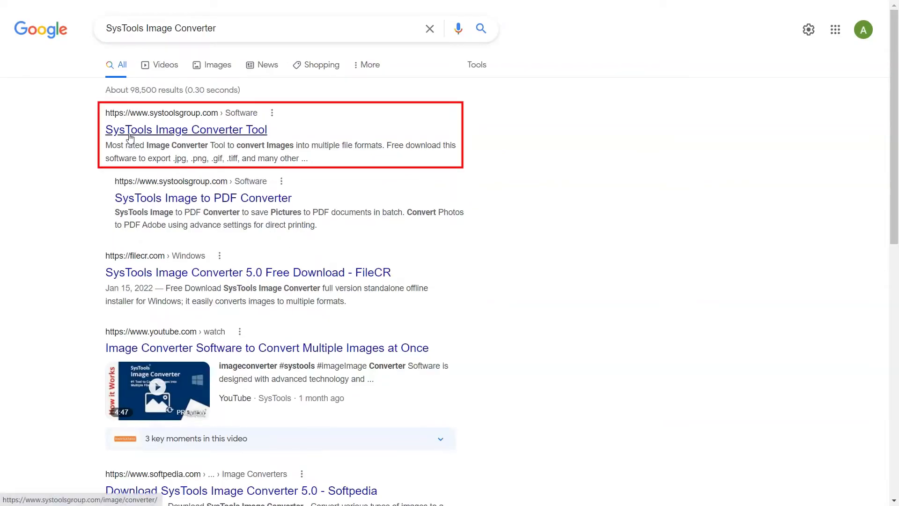
Step: Open the SysTools Image Converter Tool result and download image-converter.exe
left_click(185, 129)
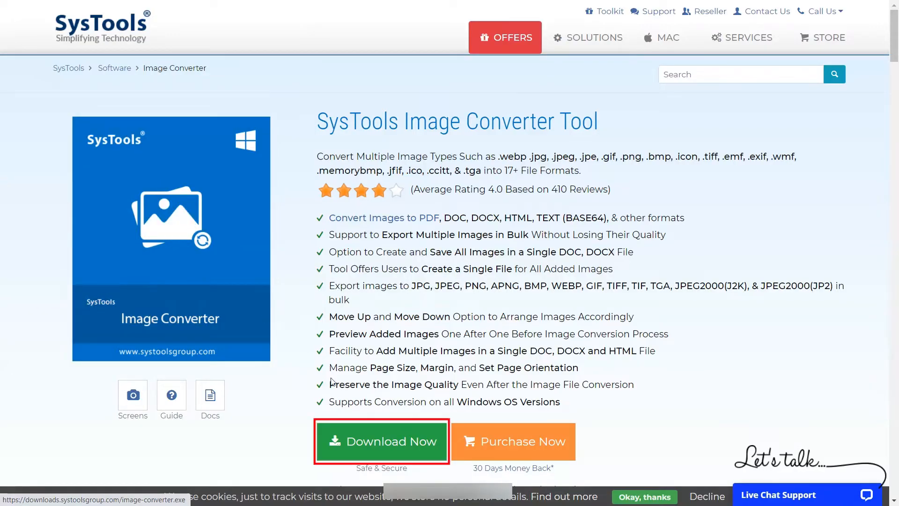
left_click(381, 441)
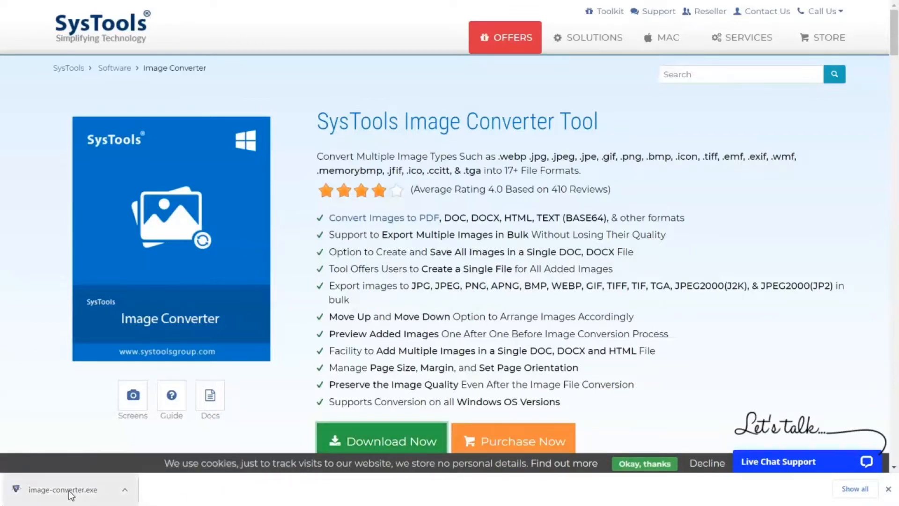
Step: Run image-converter.exe, accept the licence agreement and install SysTools Image Converter v5.0
left_click(63, 489)
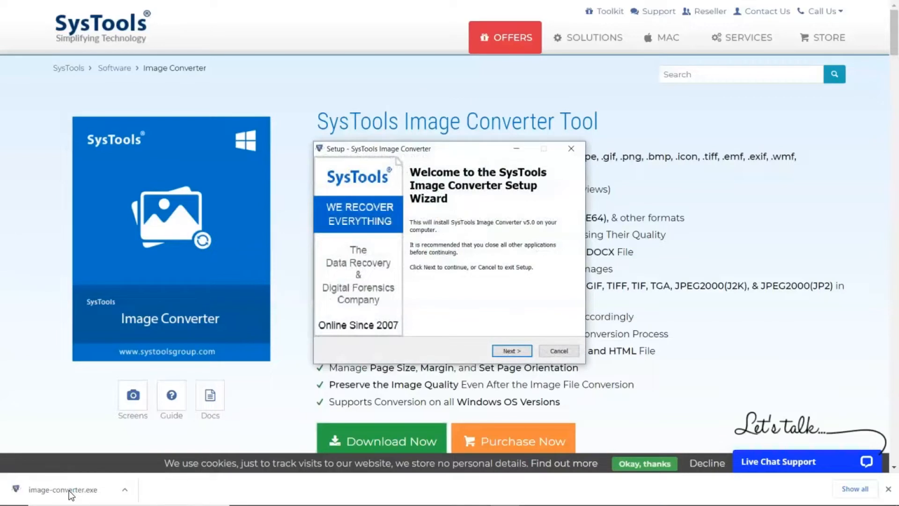
left_click(510, 350)
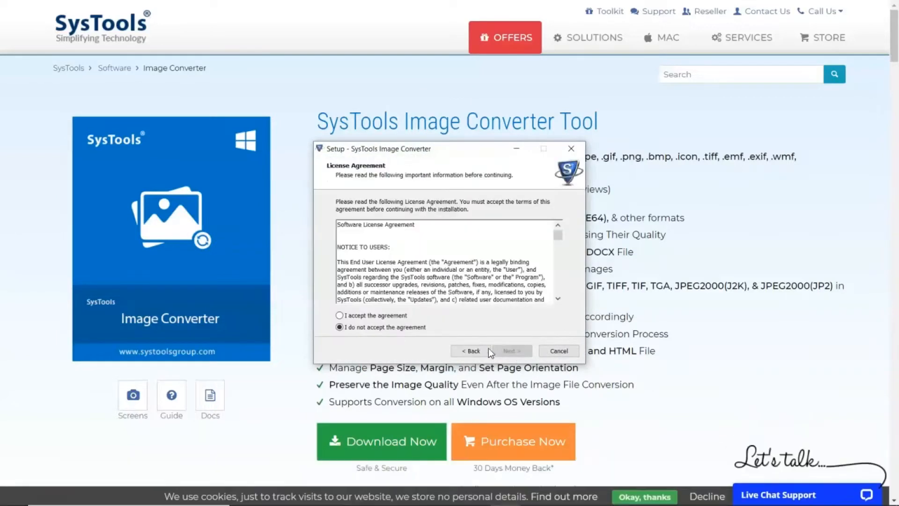
left_click(510, 351)
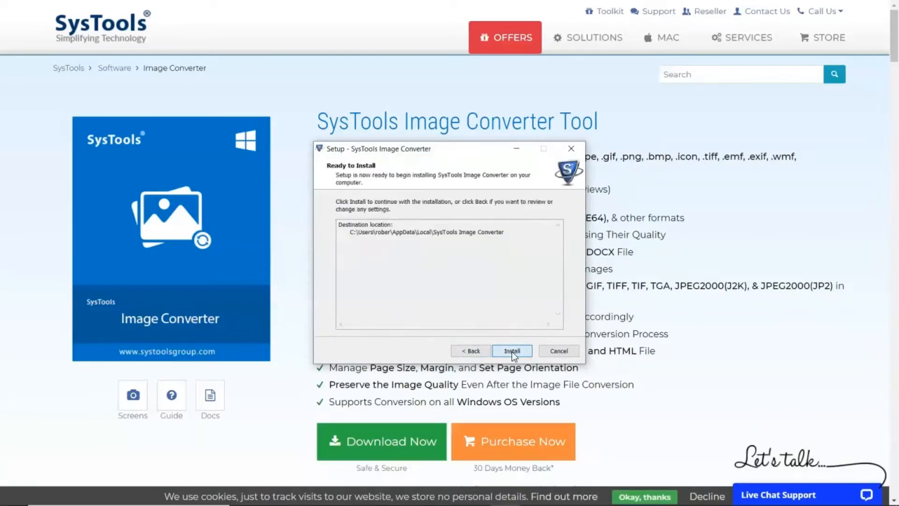
left_click(511, 350)
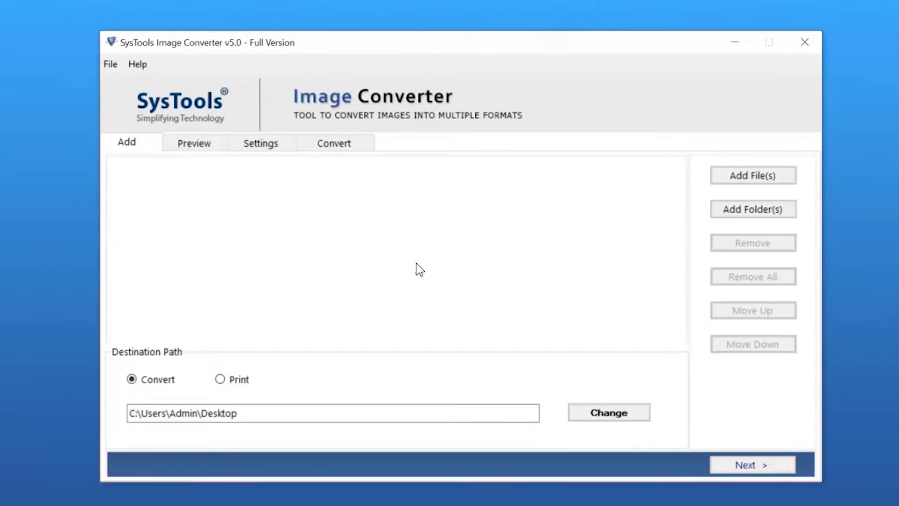
mouse_move(663, 208)
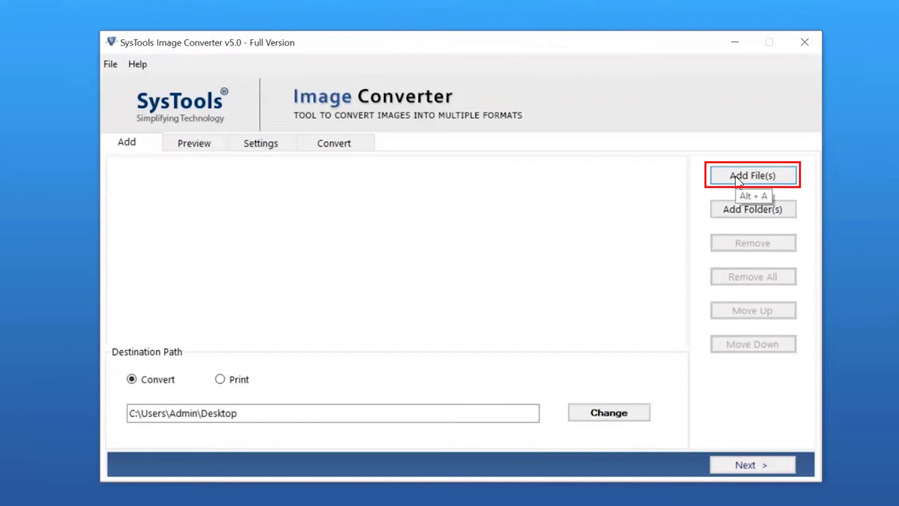
mouse_move(752, 209)
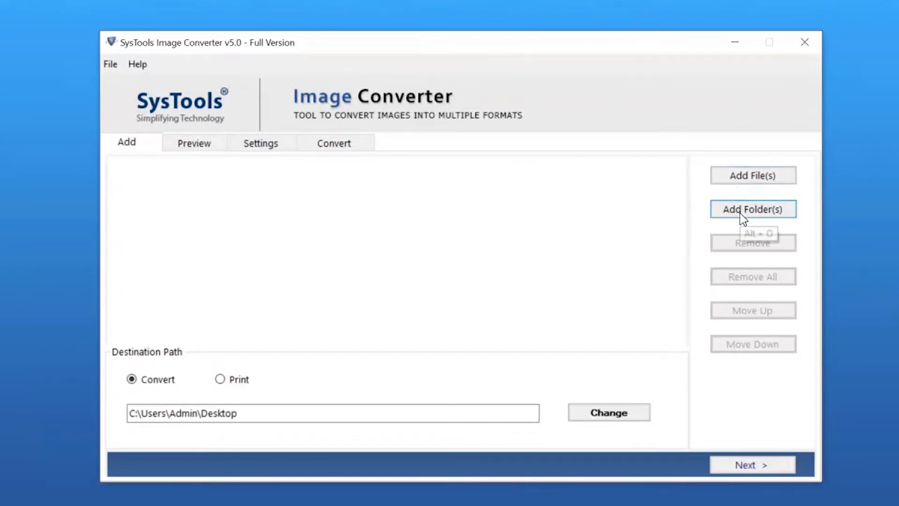
Step: Add the Images folder so its PNG files fill the conversion list
left_click(753, 209)
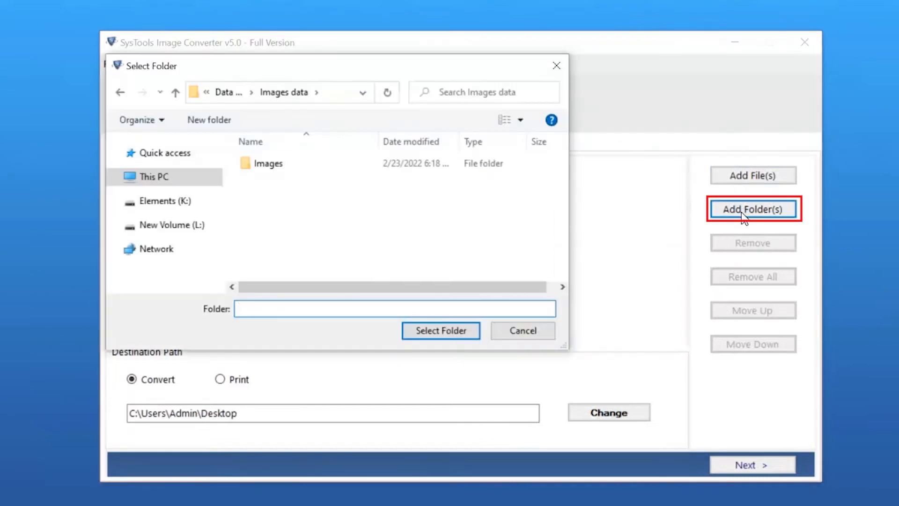
left_click(267, 163)
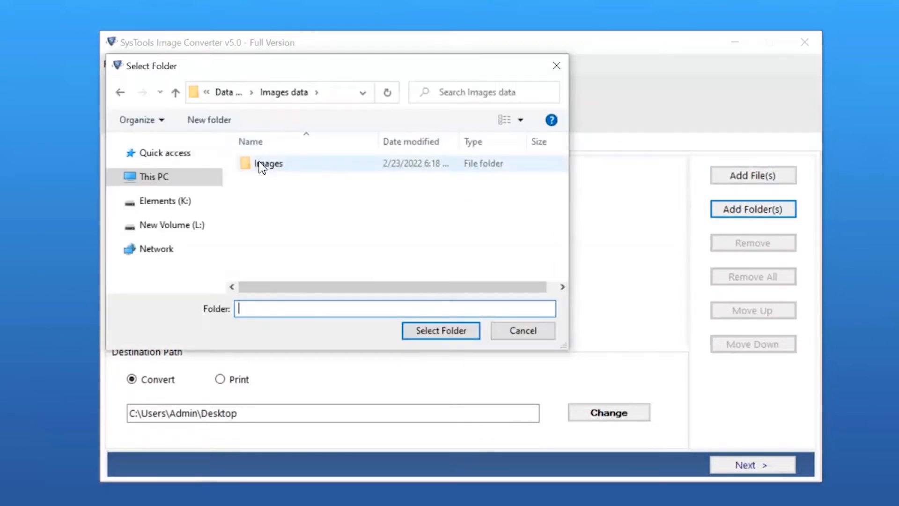
left_click(268, 163)
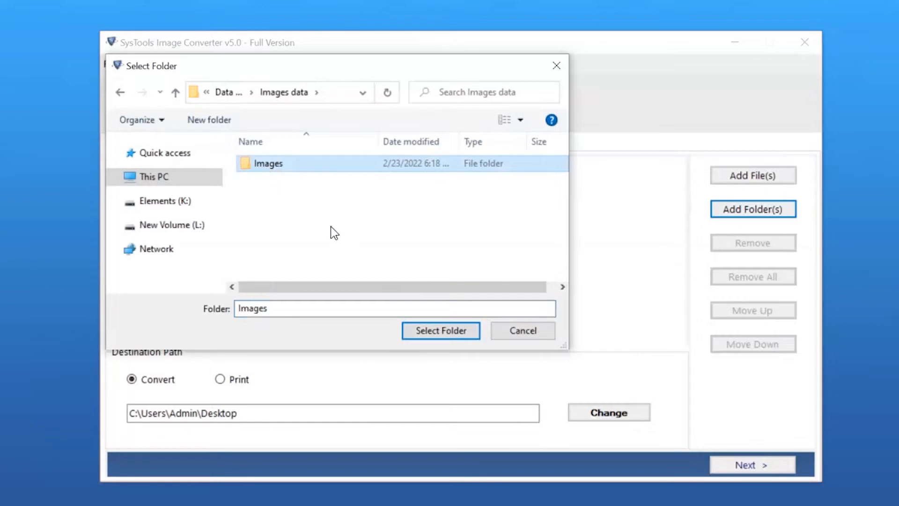
left_click(440, 330)
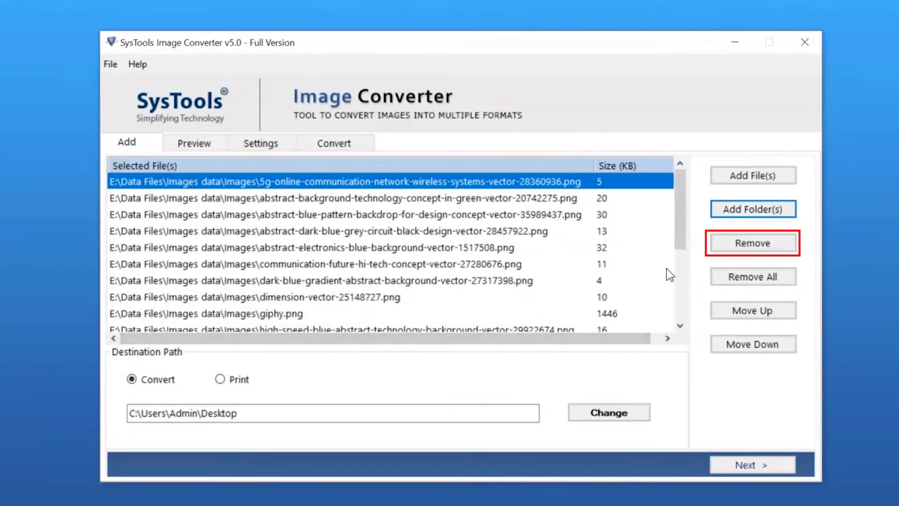
Step: Remove the 5g network and green technology images, keeping the blue pattern backdrop second
left_click(753, 242)
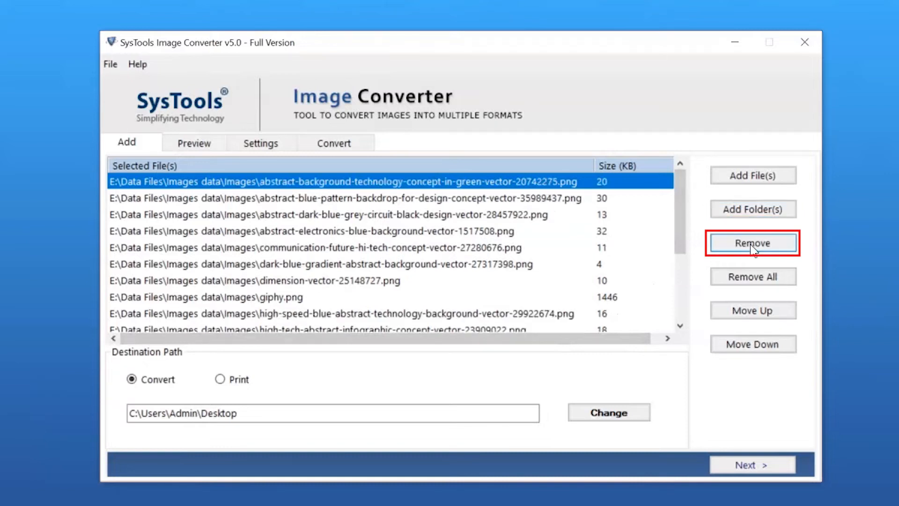
left_click(753, 242)
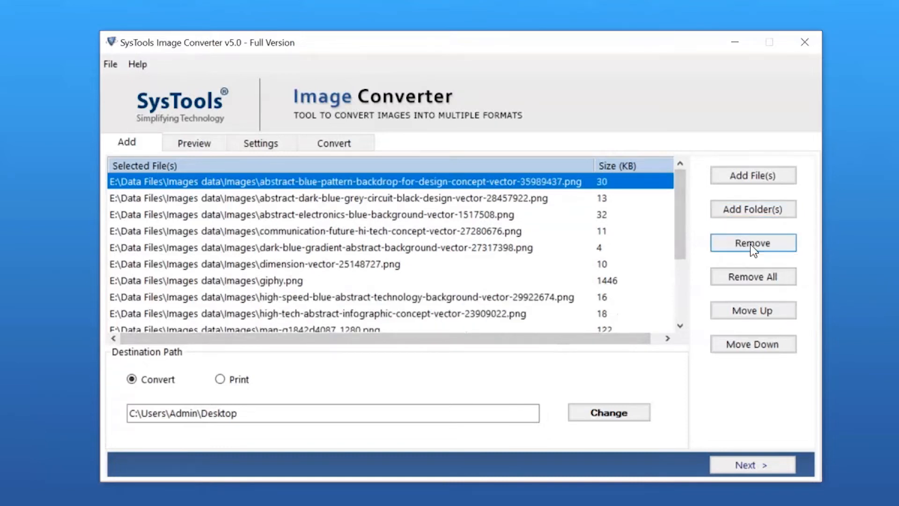
mouse_move(753, 276)
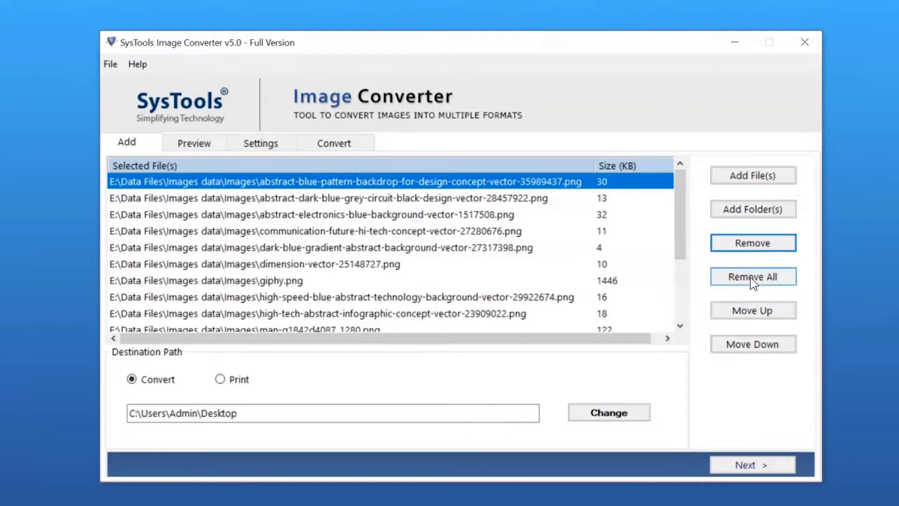
mouse_move(752, 276)
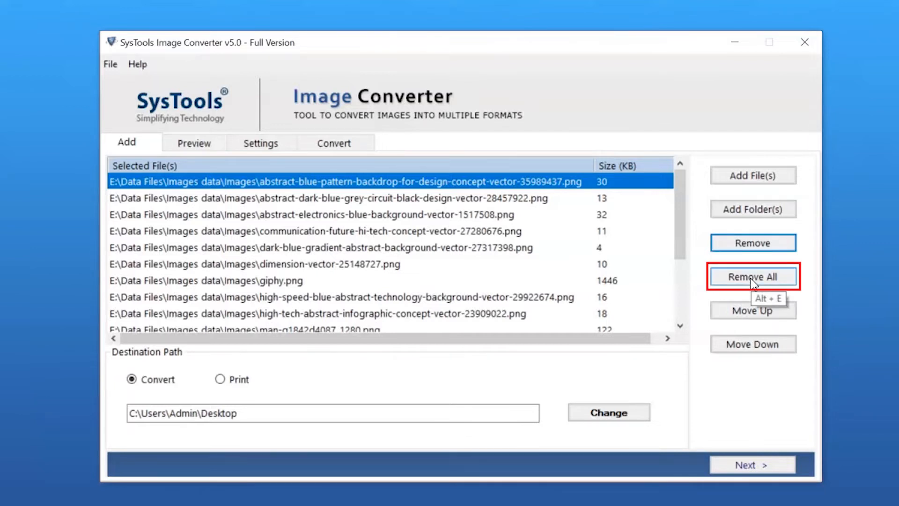
mouse_move(753, 310)
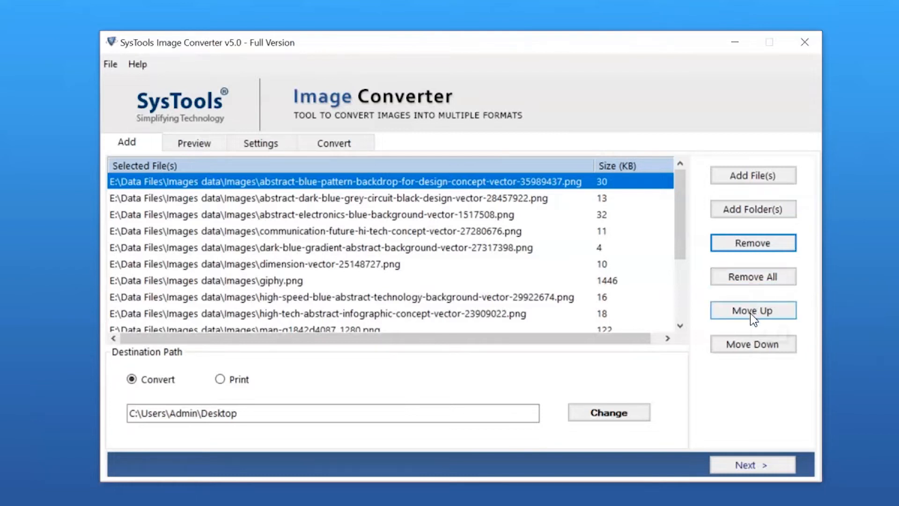
mouse_move(753, 343)
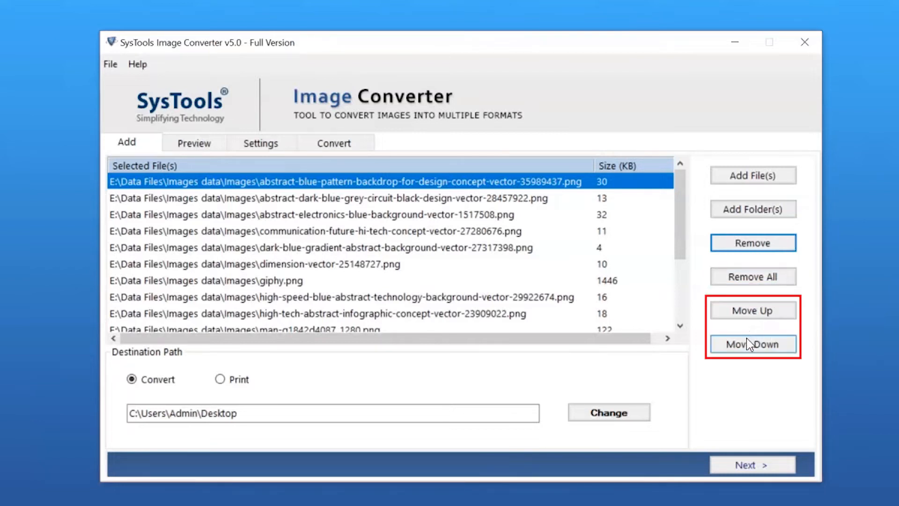
left_click(753, 344)
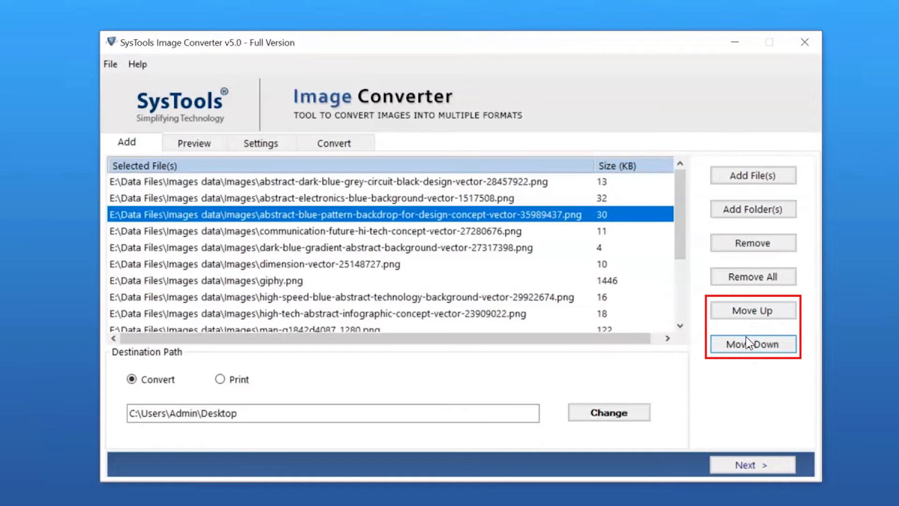
left_click(753, 310)
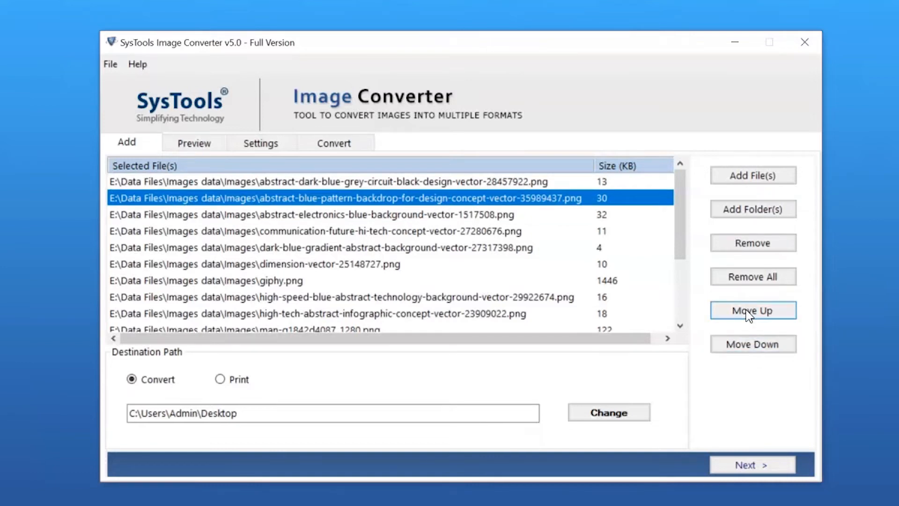
mouse_move(691, 331)
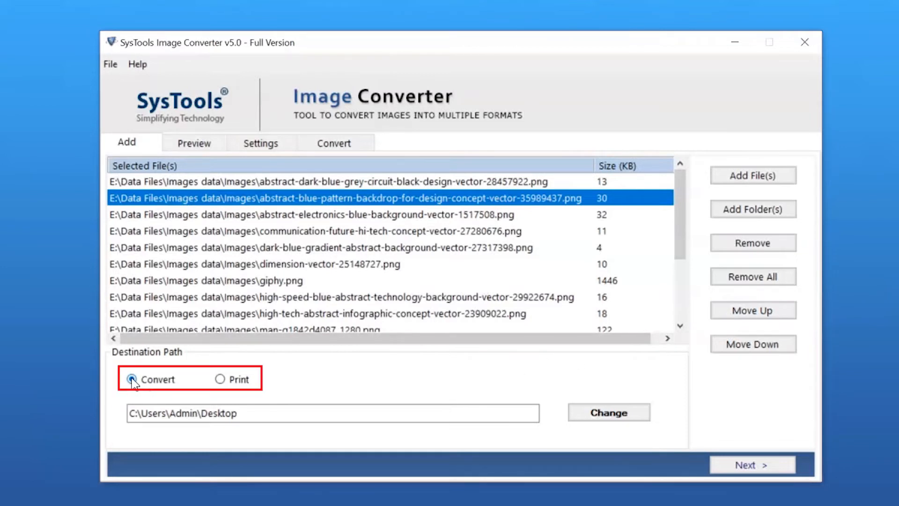
left_click(220, 379)
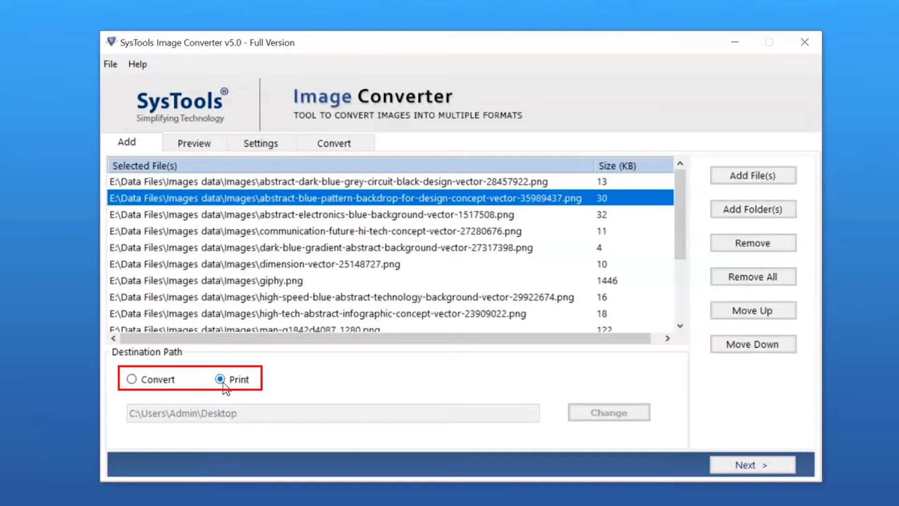
mouse_move(132, 382)
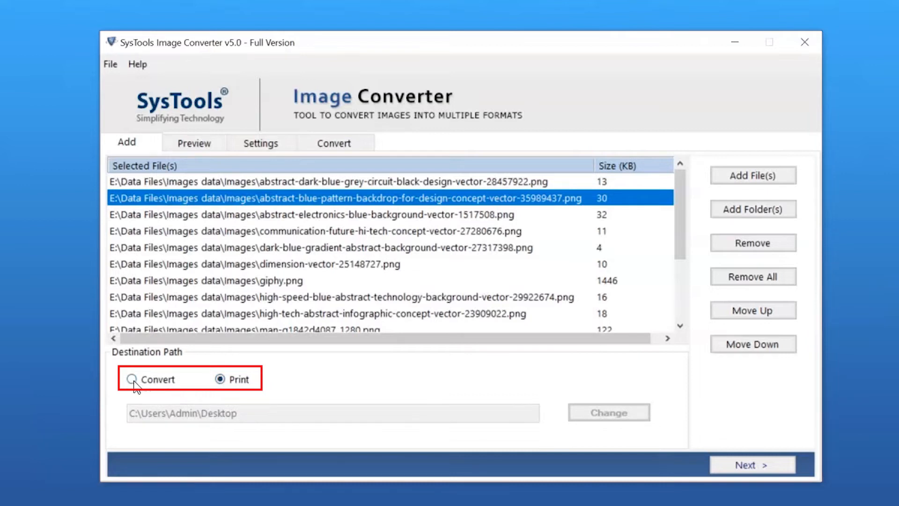
left_click(131, 379)
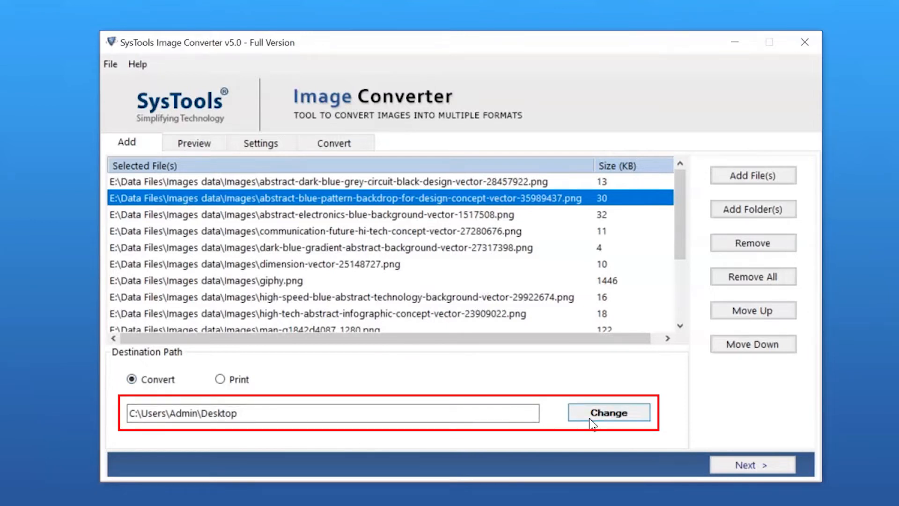
Step: Change the Destination Path to the desktop's Converted Data Files folder
left_click(607, 412)
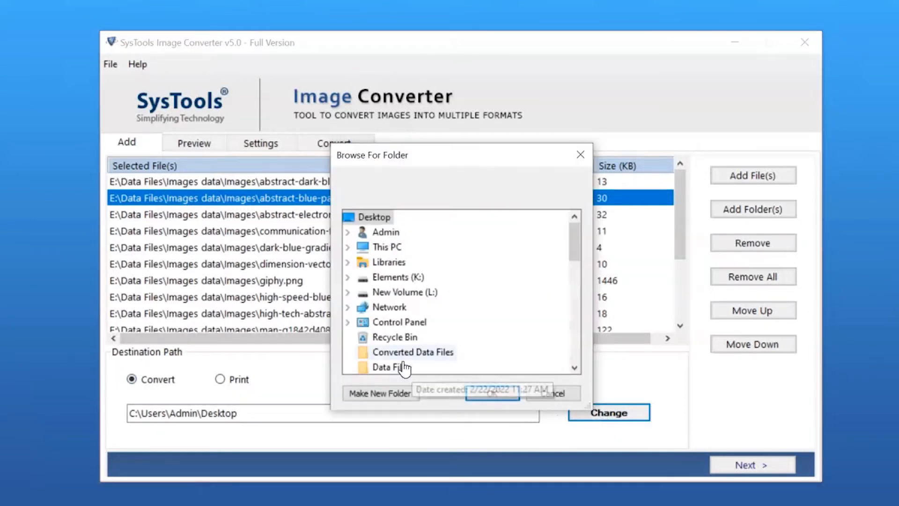
left_click(412, 352)
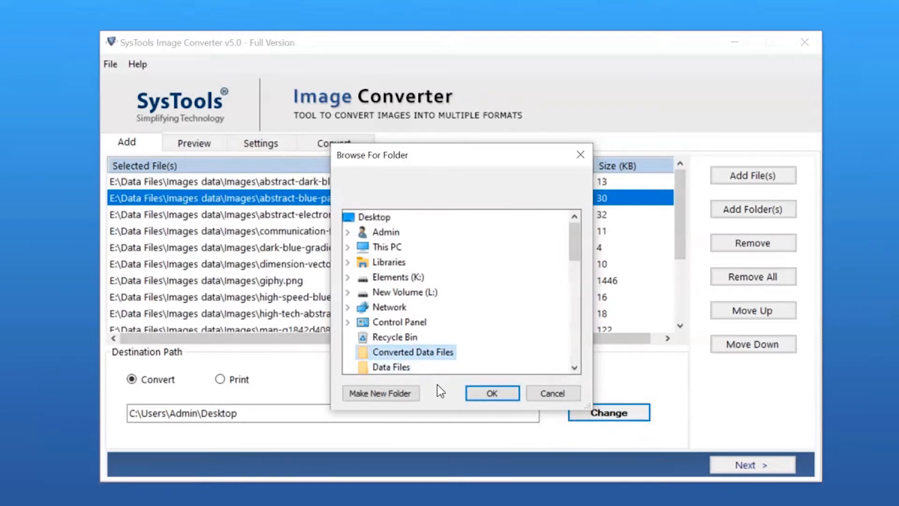
left_click(491, 393)
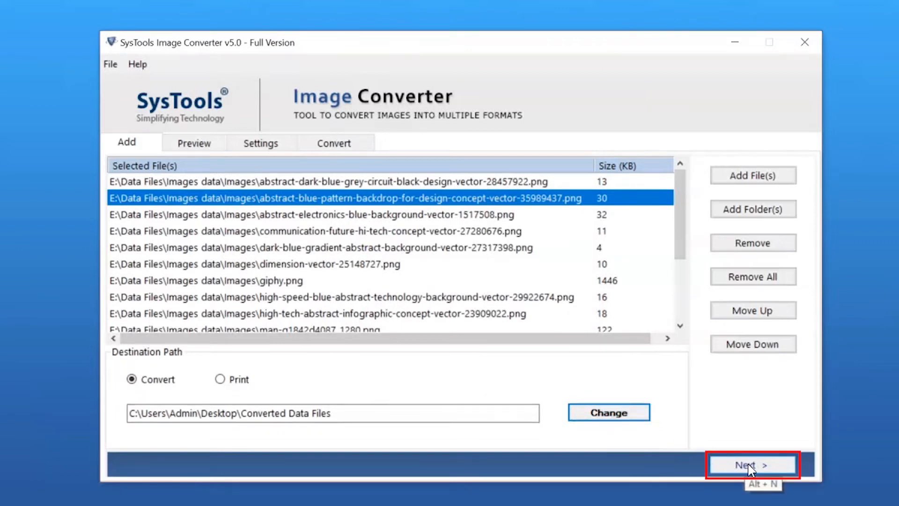
Step: Open the Preview stage and step forward to image 4 of 16
left_click(751, 465)
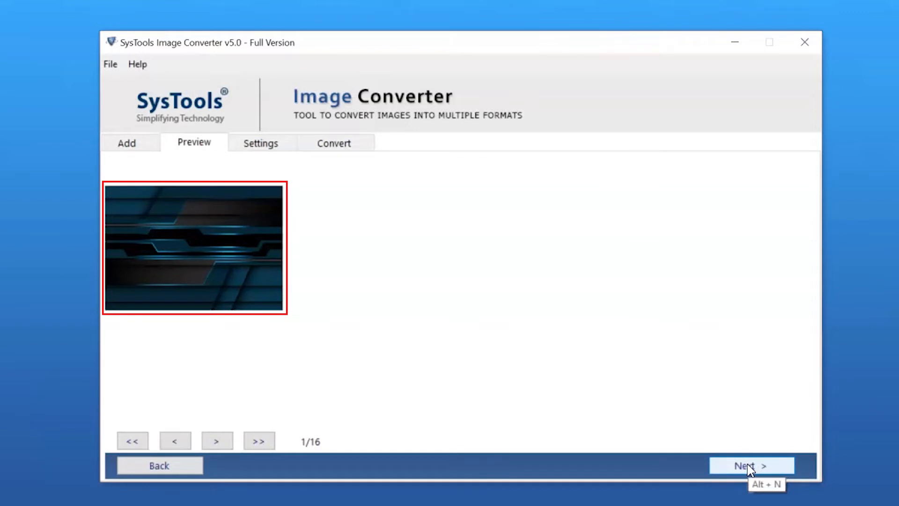
left_click(217, 440)
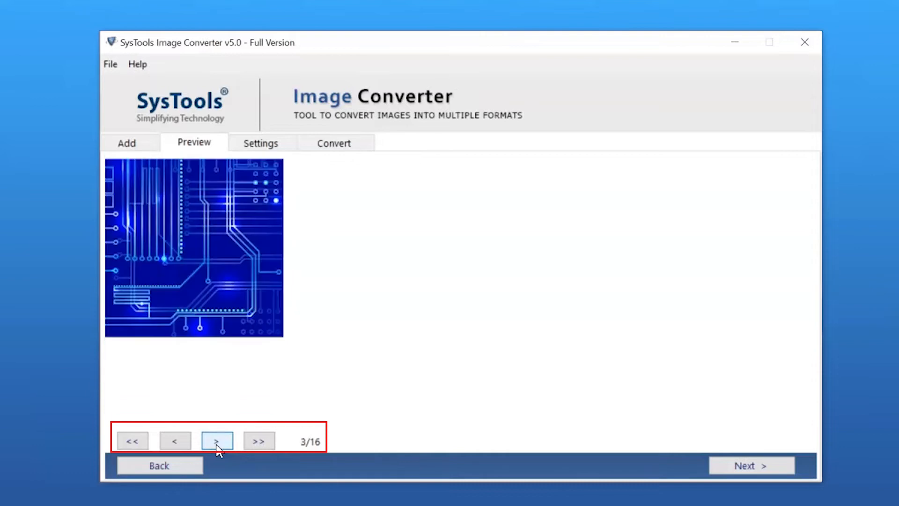
left_click(216, 440)
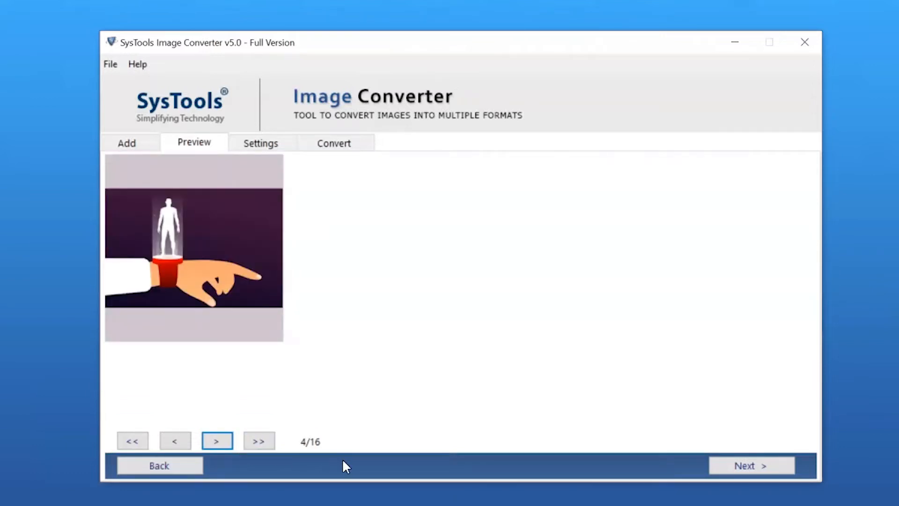
mouse_move(752, 465)
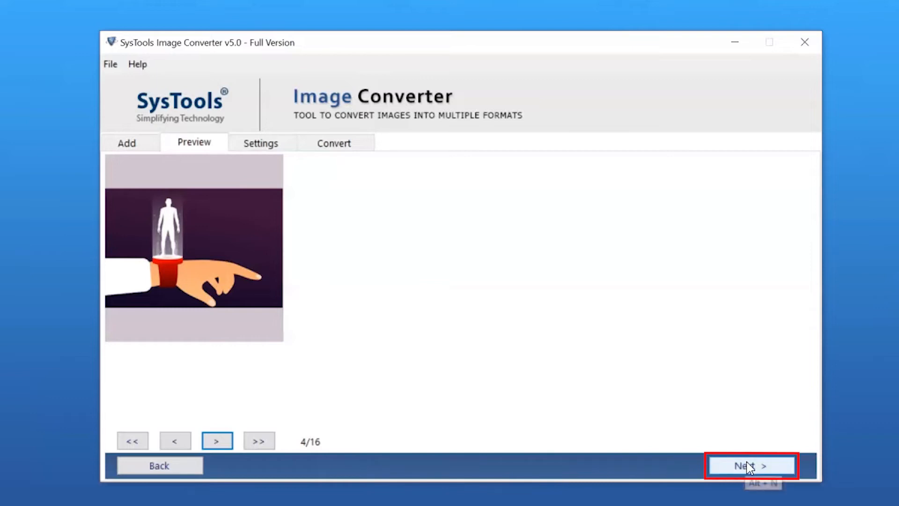
Step: Go to Settings and choose DOC from the Export Format dropdown
left_click(751, 465)
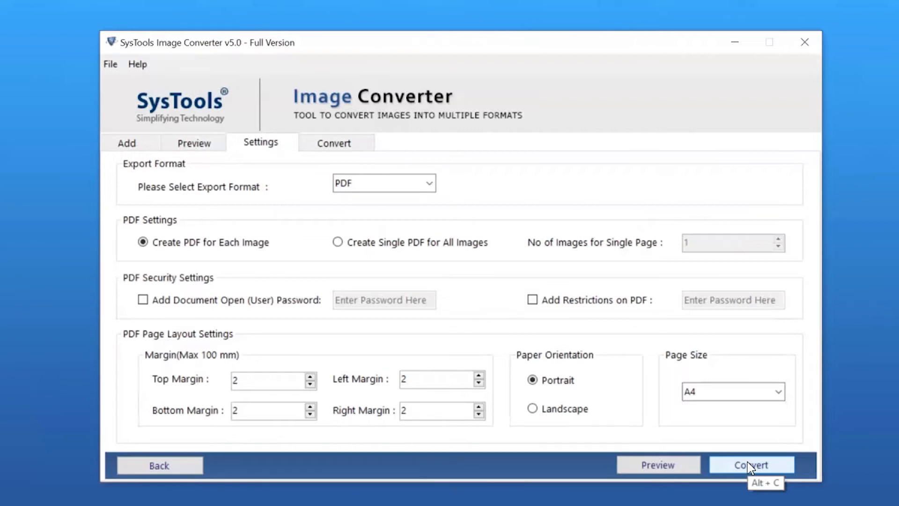
mouse_move(629, 396)
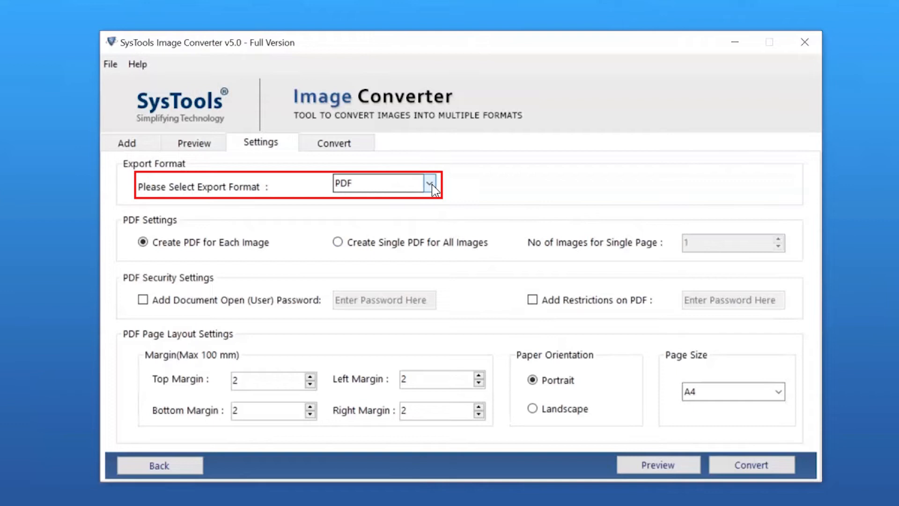
left_click(428, 183)
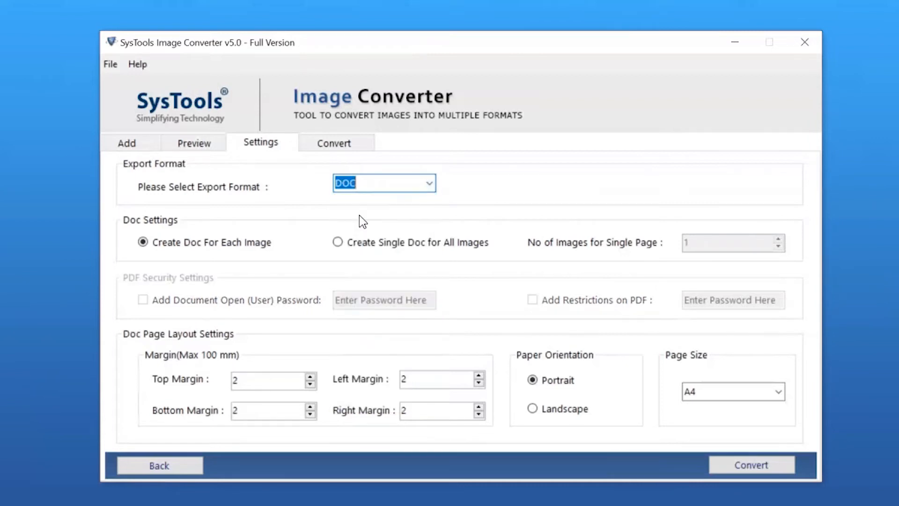
mouse_move(337, 223)
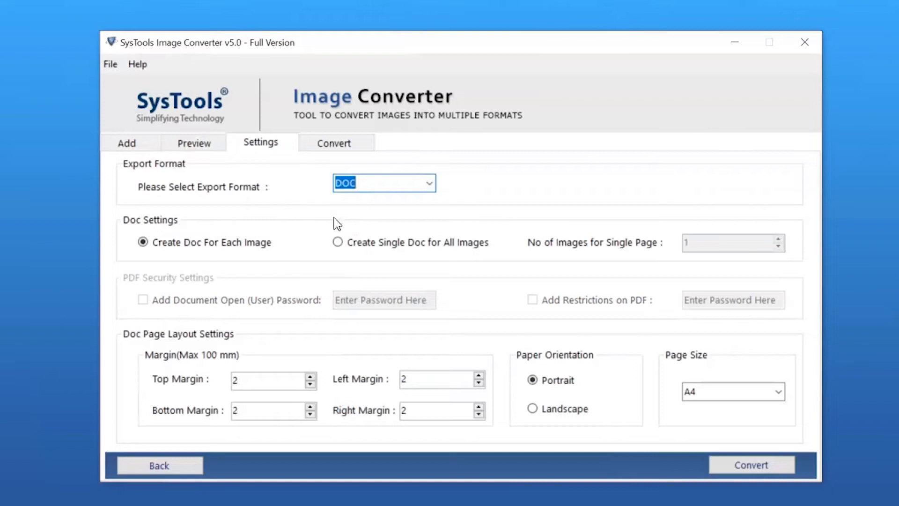
left_click(143, 242)
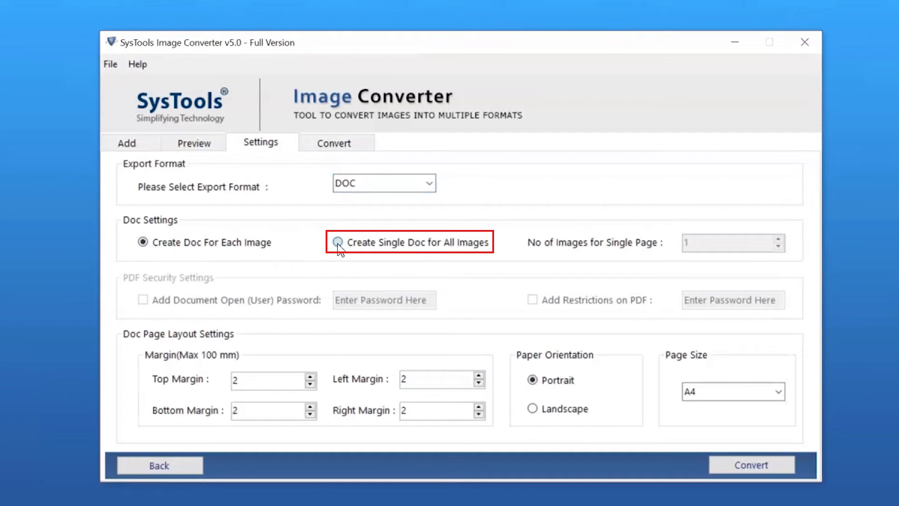
left_click(337, 242)
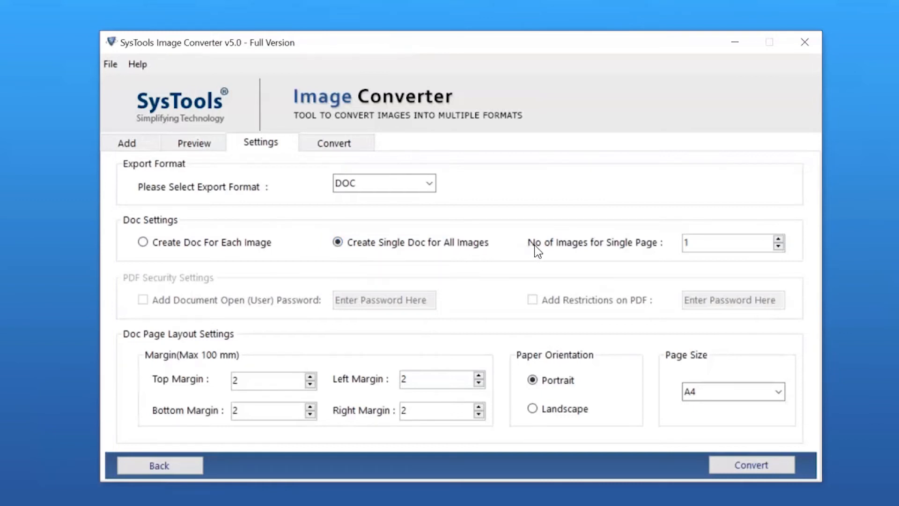
left_click(728, 242)
type("3")
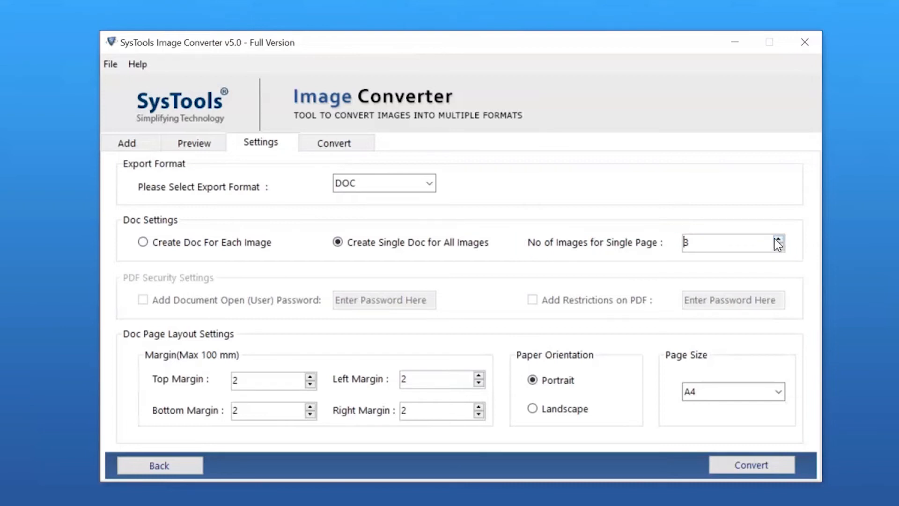
left_click(143, 242)
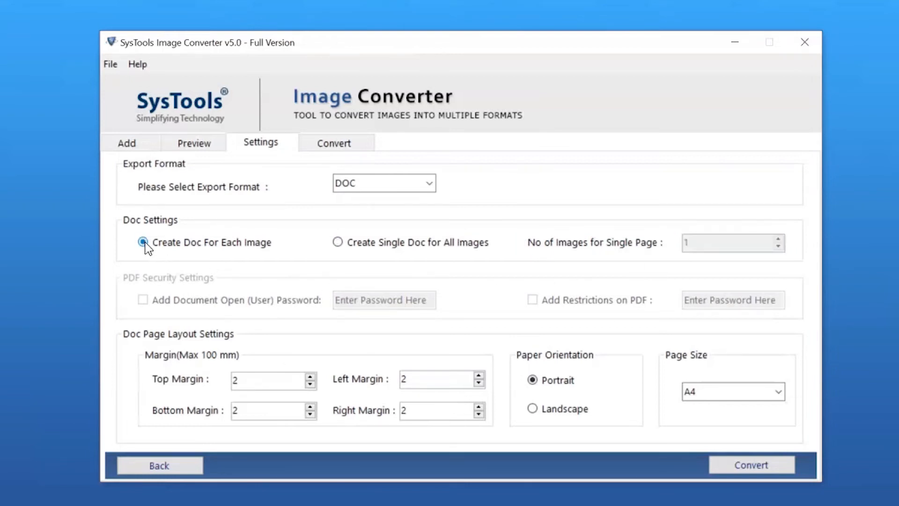
mouse_move(208, 412)
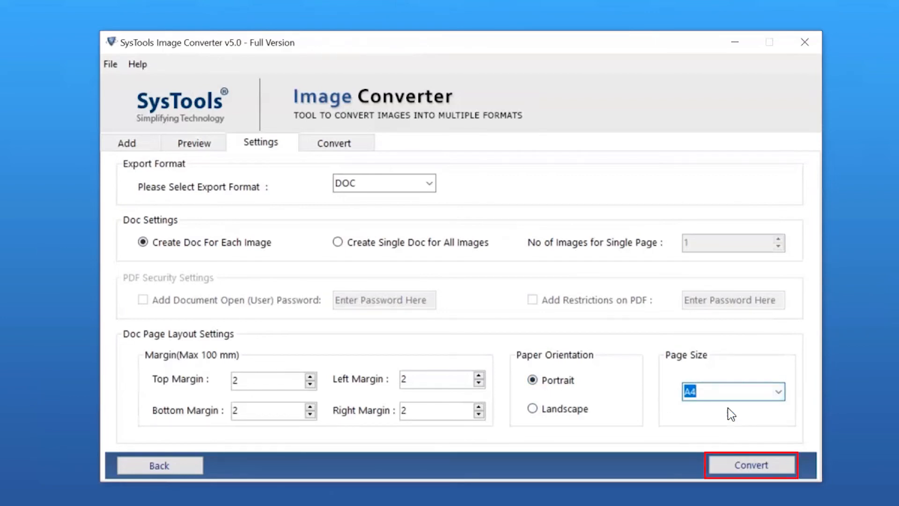
mouse_move(752, 465)
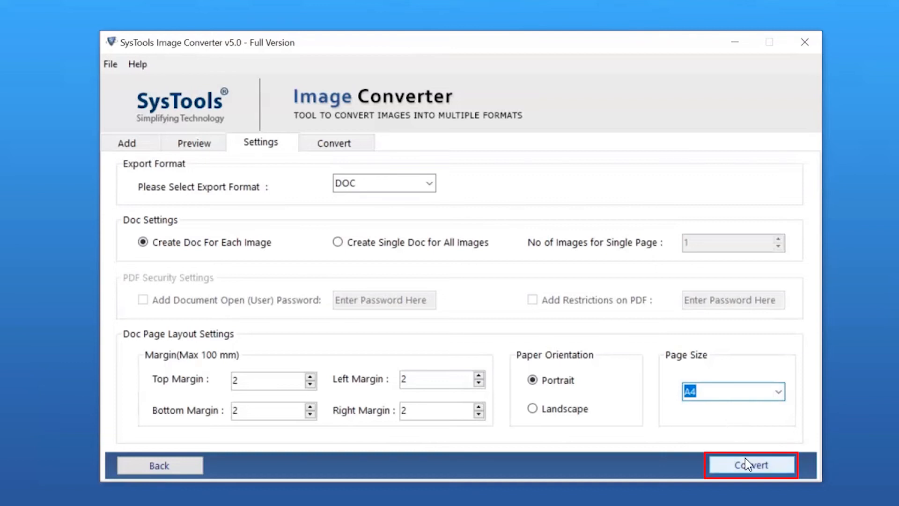
Step: Convert all 18 images to DOC and dismiss the success message
left_click(751, 465)
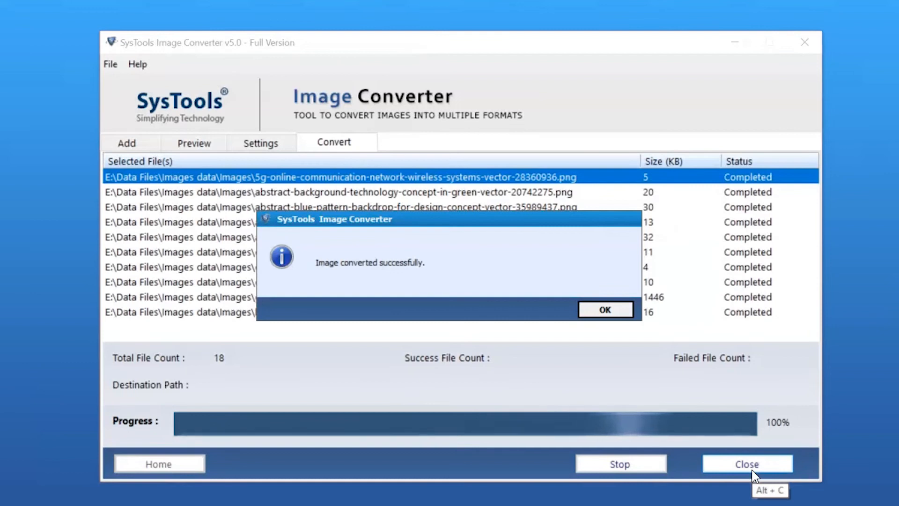
mouse_move(754, 476)
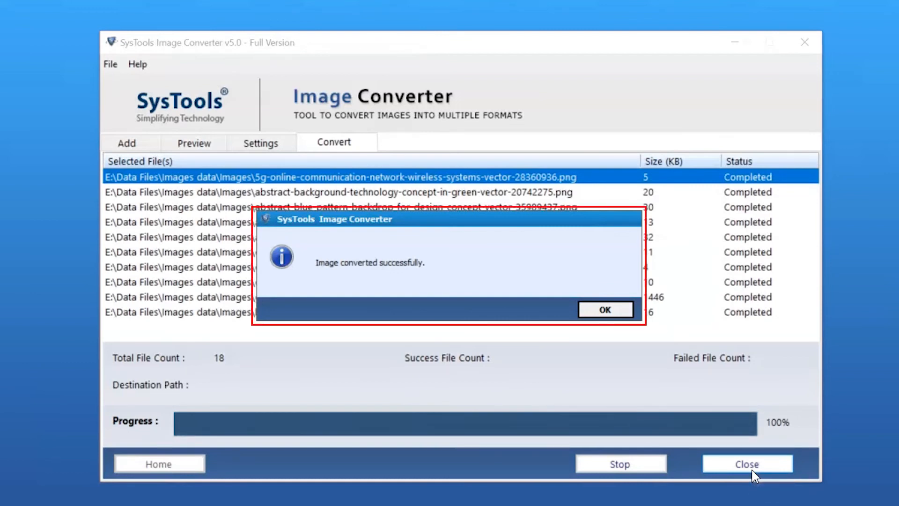
mouse_move(612, 333)
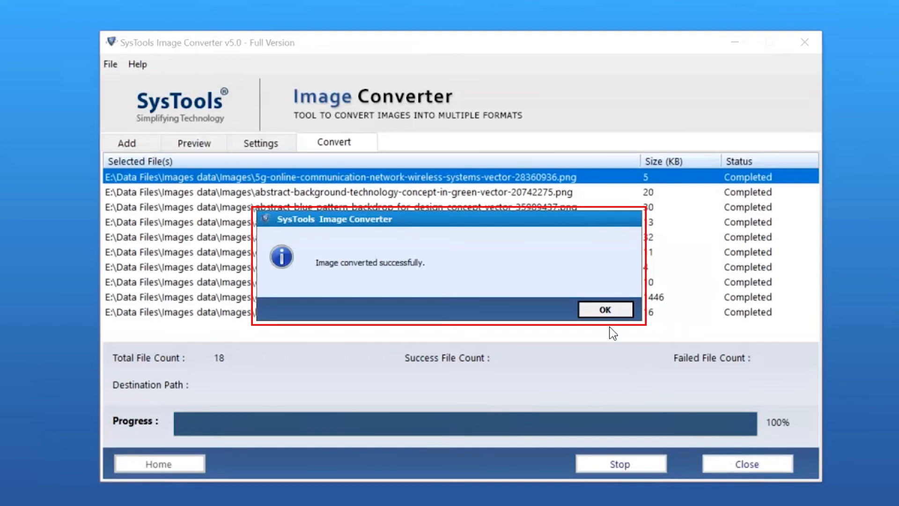
left_click(604, 309)
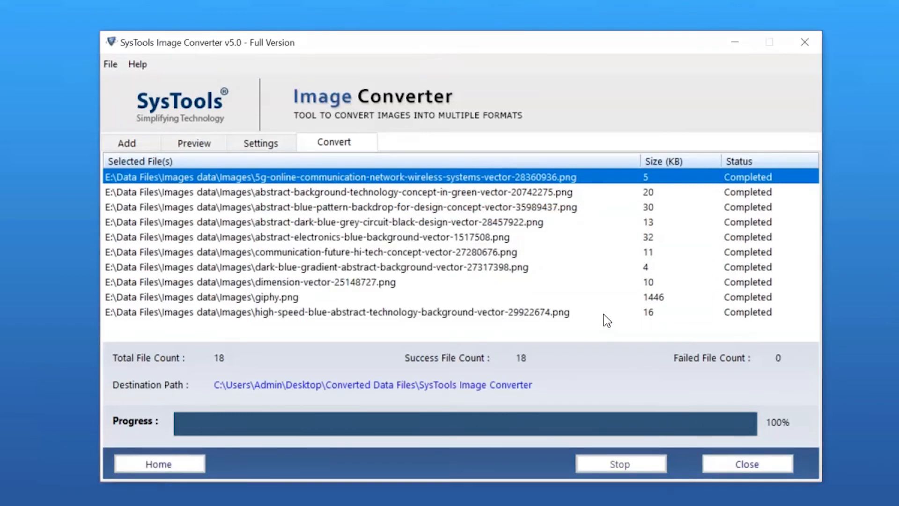
mouse_move(505, 390)
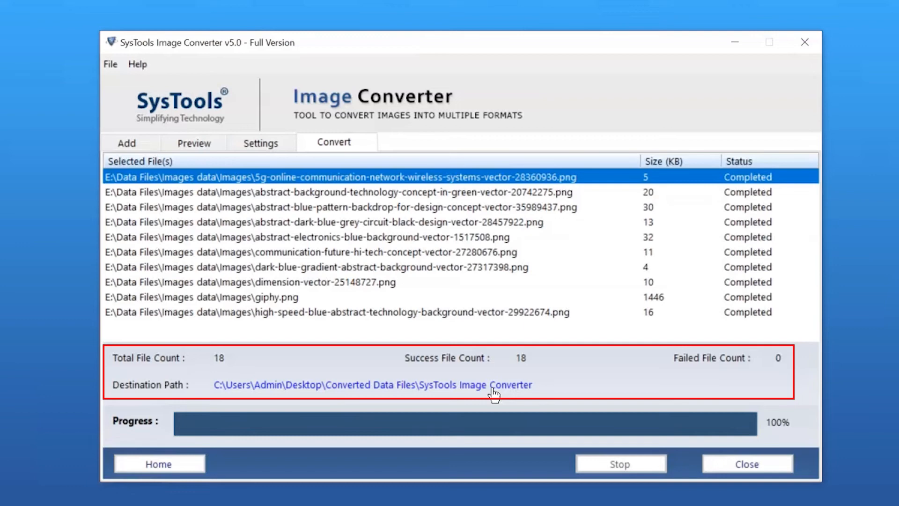
Step: Open the Converted Data Files folder and open the 5g network .doc in Word
left_click(372, 384)
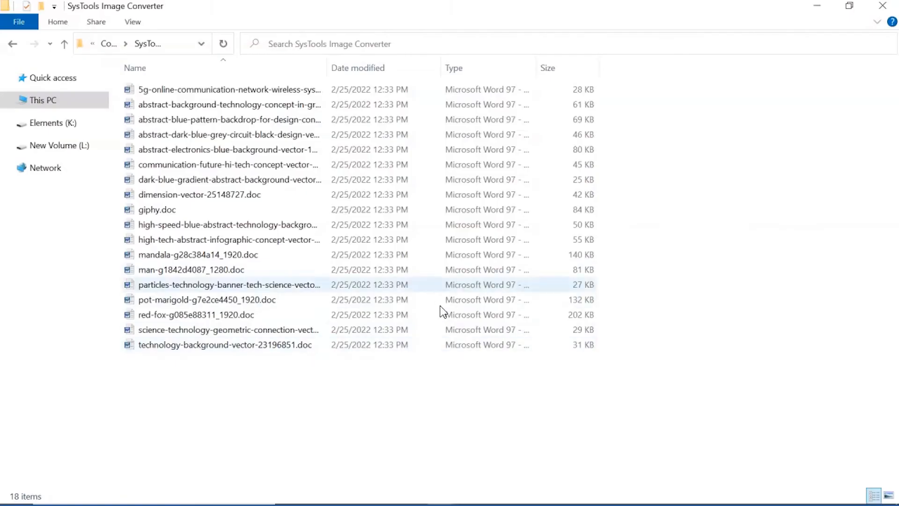
left_click(229, 89)
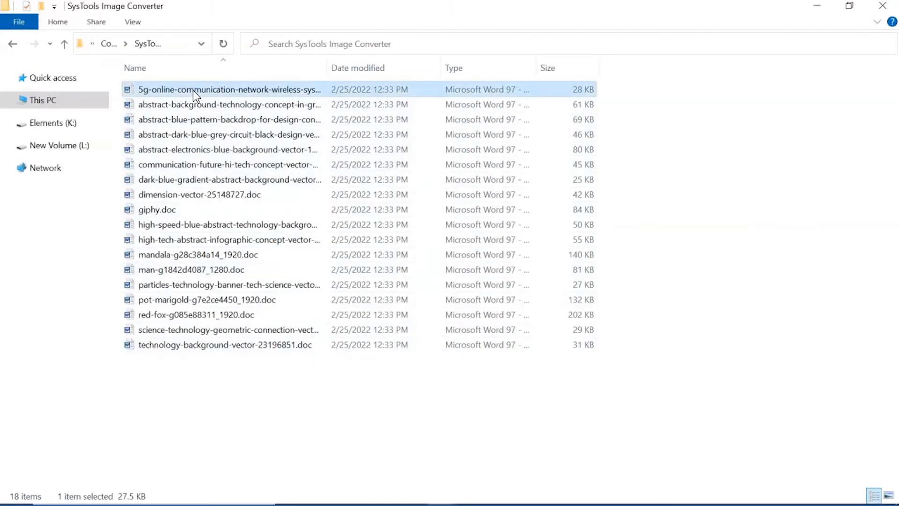
double_click(230, 90)
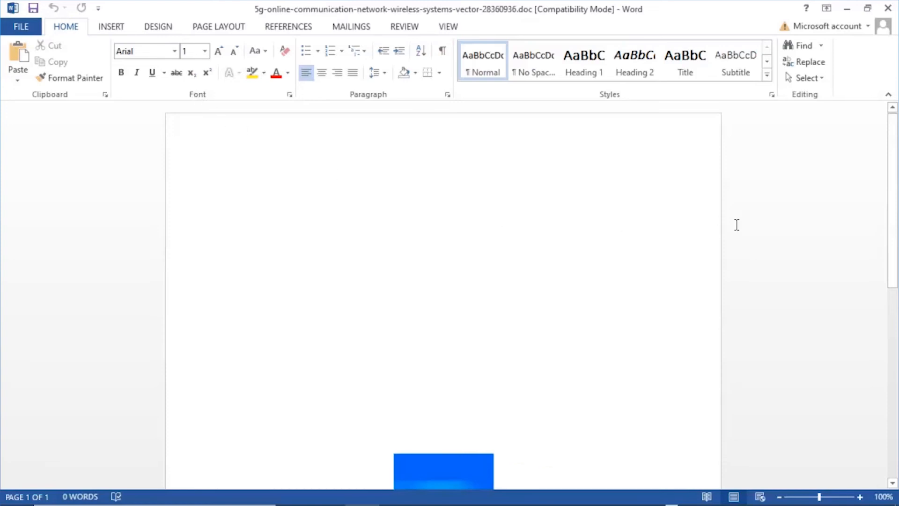